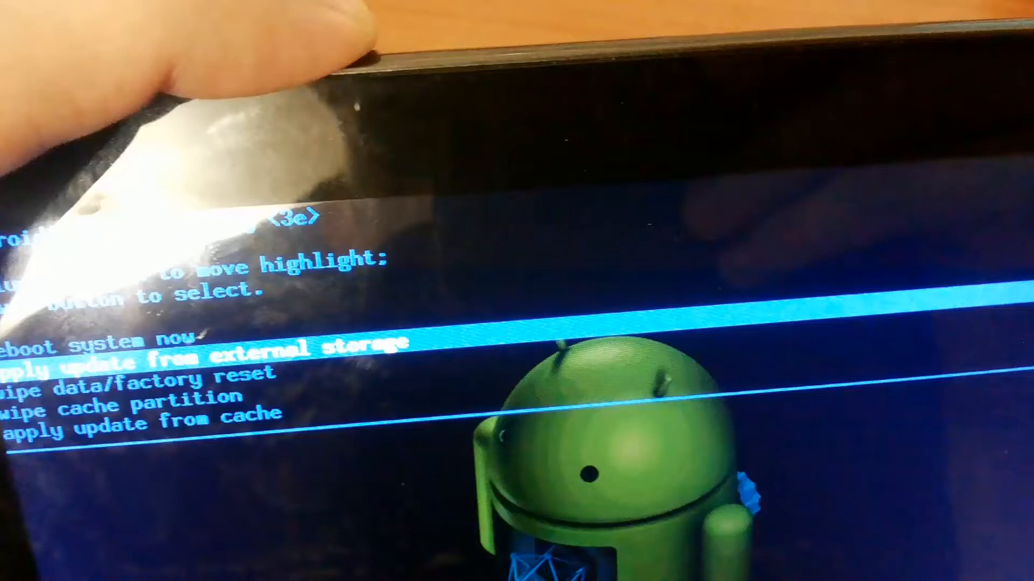
Move the recovery menu highlight down to 'wipe data/factory reset'
key("Down")
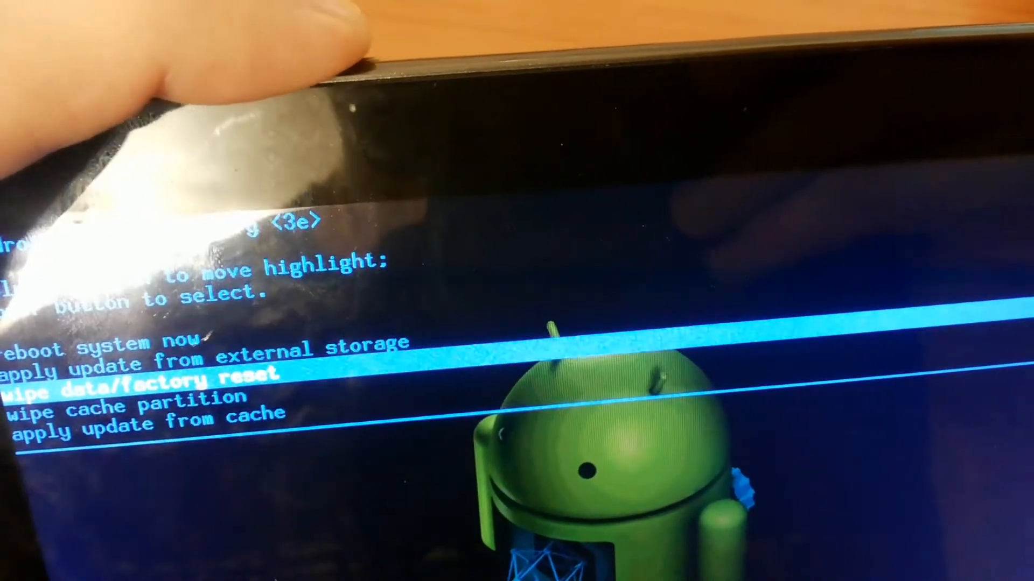